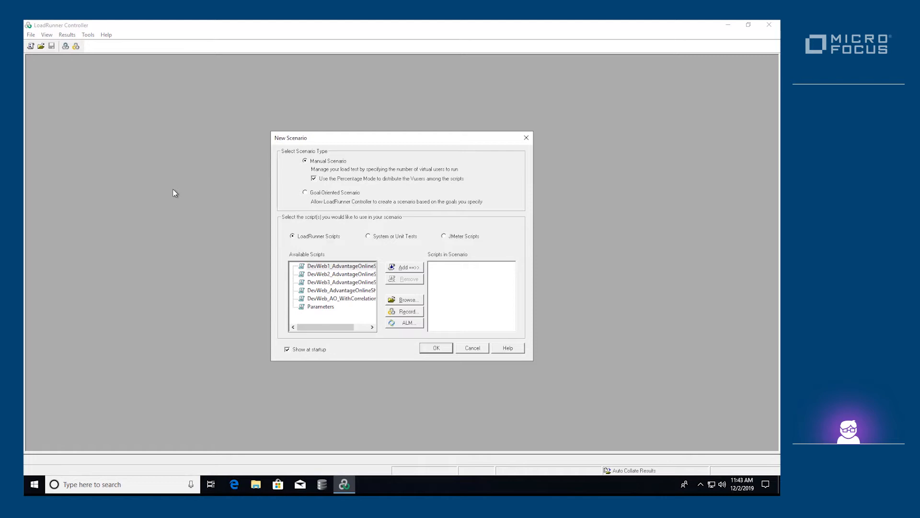
mouse_move(339, 222)
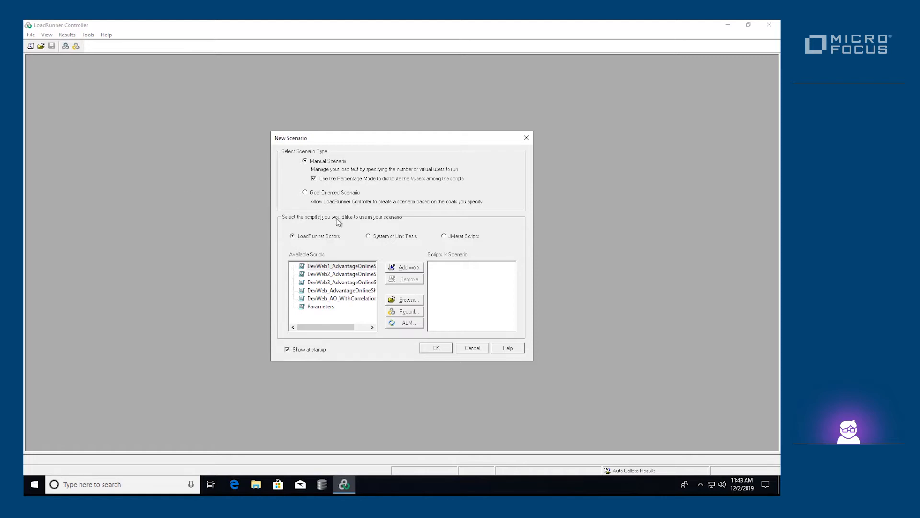
mouse_move(407, 299)
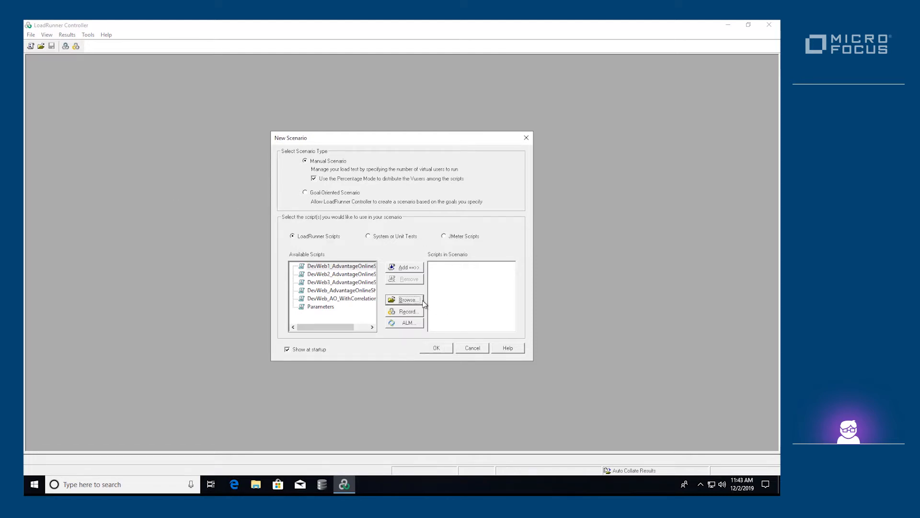
- Browse to the DevWeb_AdvantageOnlineShopping script and confirm it as the new manual scenario
left_click(407, 299)
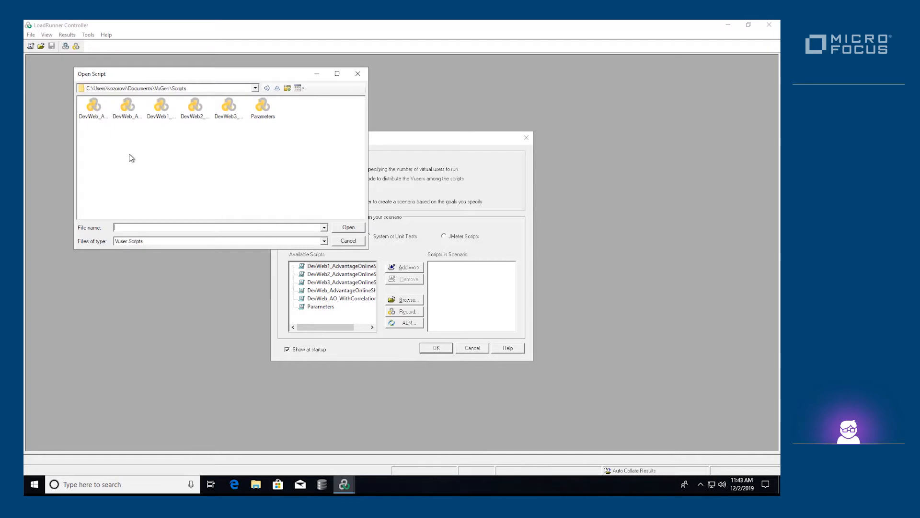
left_click(92, 105)
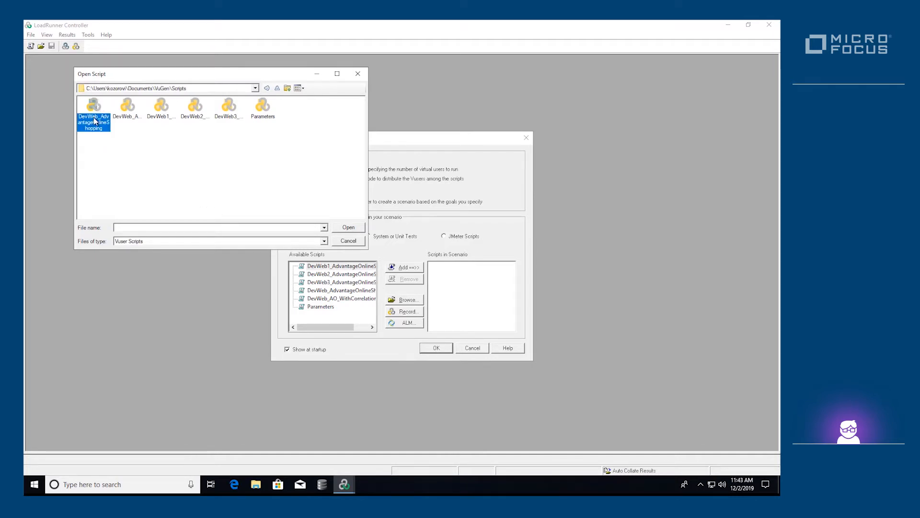
left_click(348, 228)
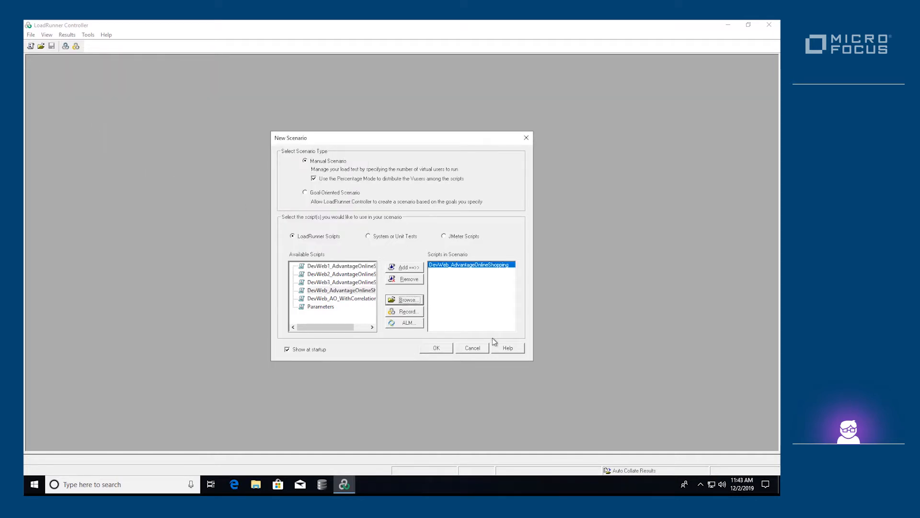
left_click(436, 348)
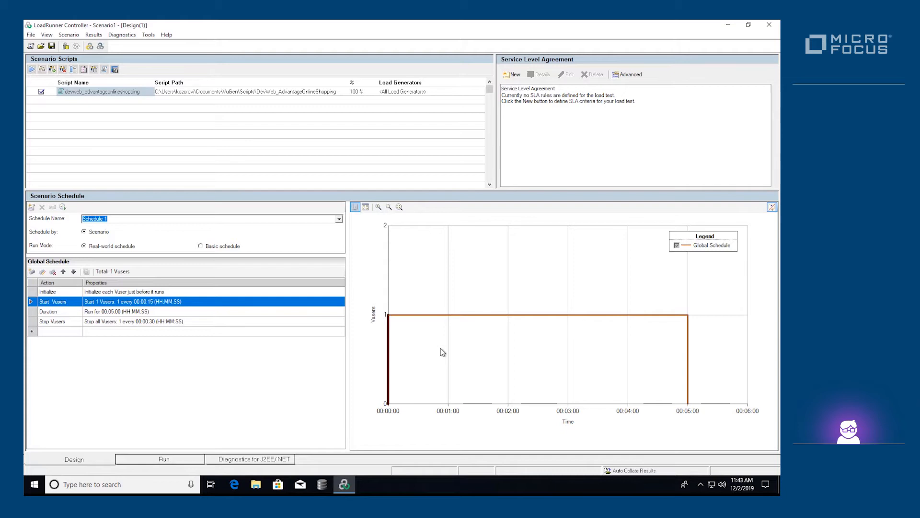
mouse_move(89, 335)
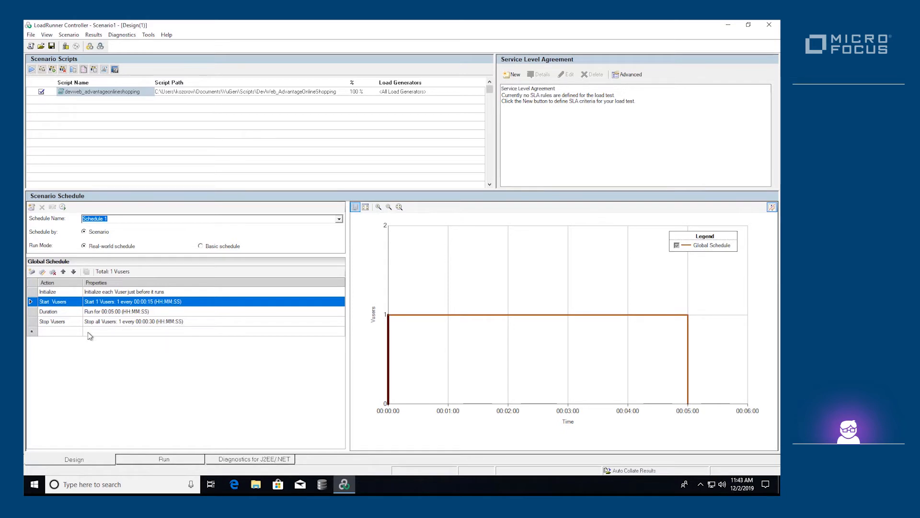
mouse_move(42, 281)
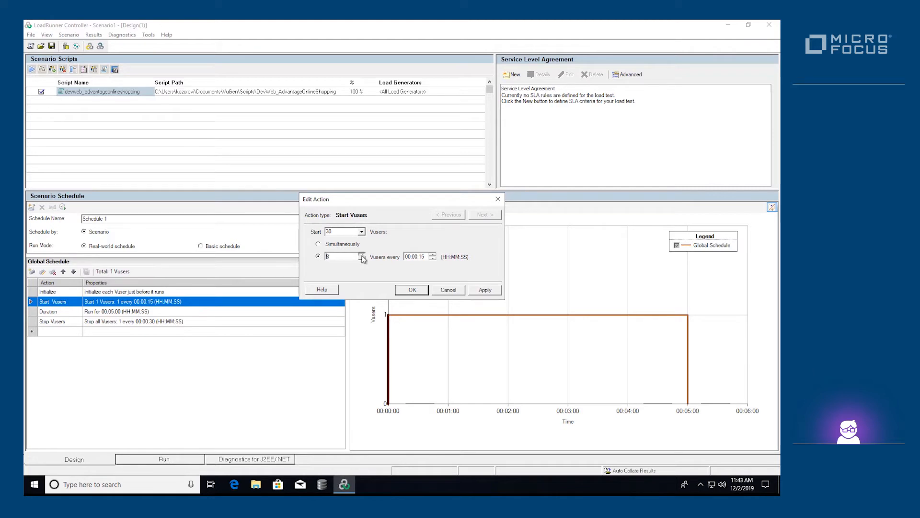
- Schedule 30 Vusers, 10 every 15 seconds, running 00:02:00, then stopping simultaneously
left_click(412, 289)
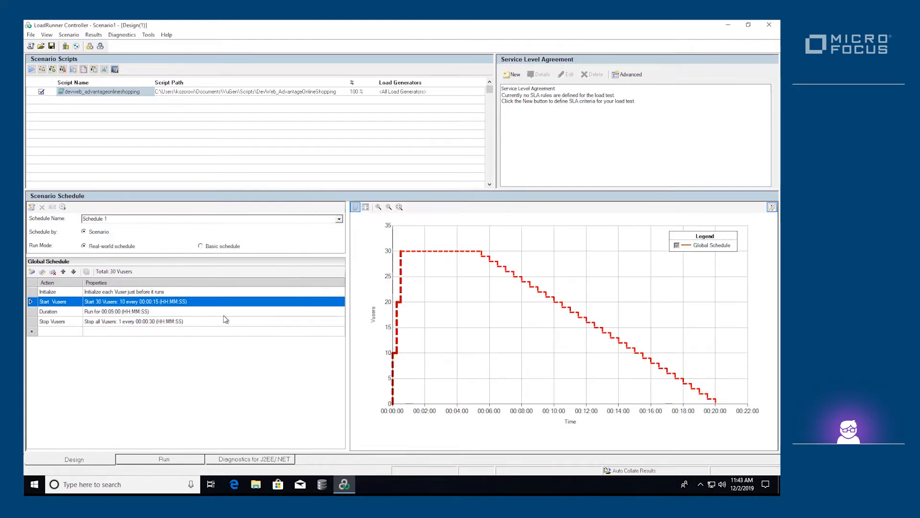
double_click(118, 311)
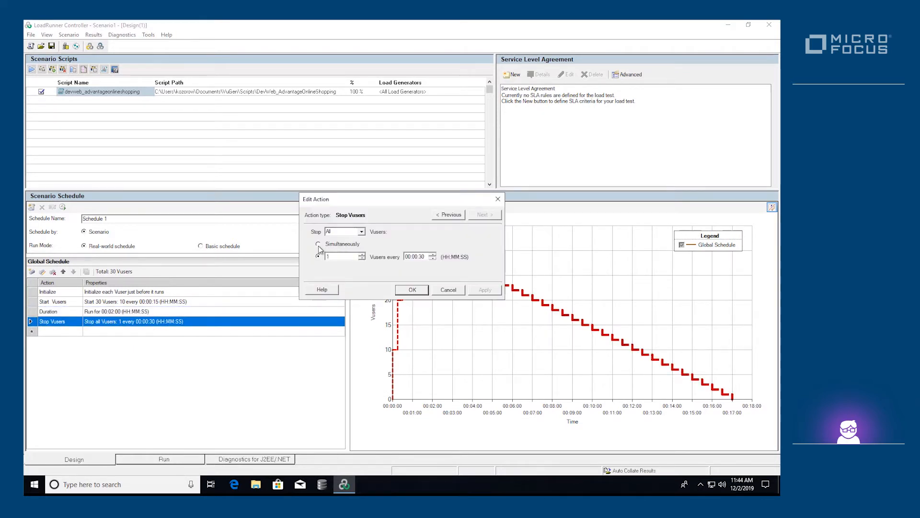
left_click(318, 244)
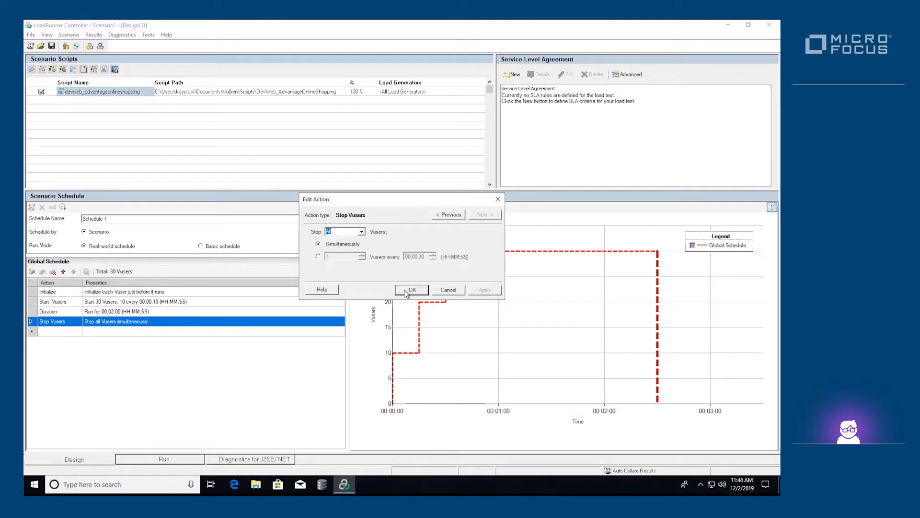
left_click(411, 290)
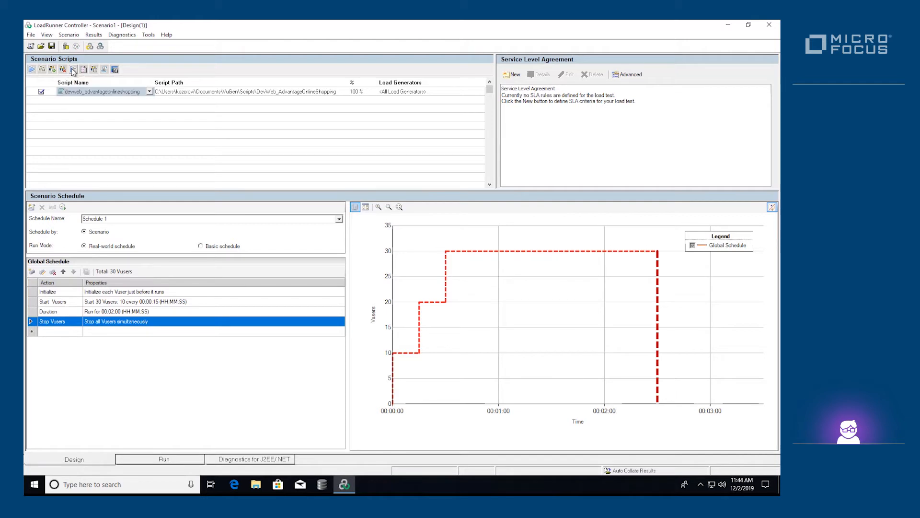
left_click(72, 69)
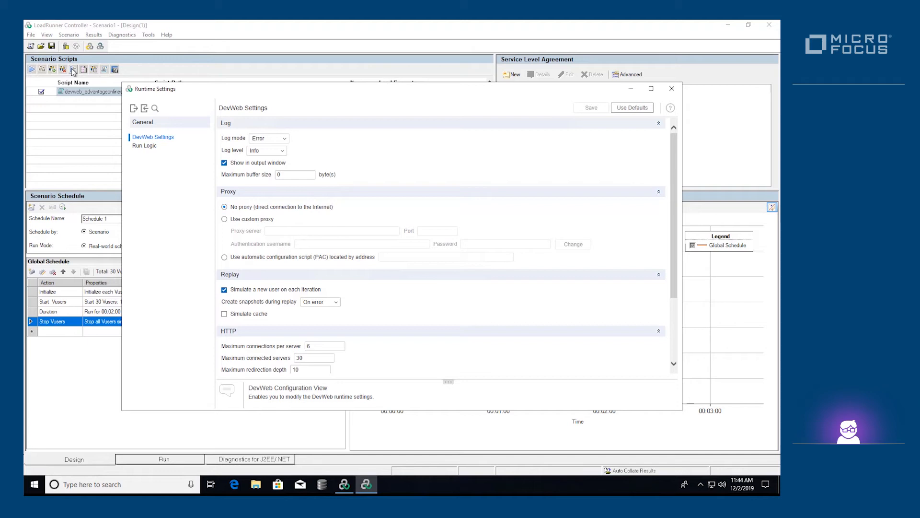
mouse_move(246, 231)
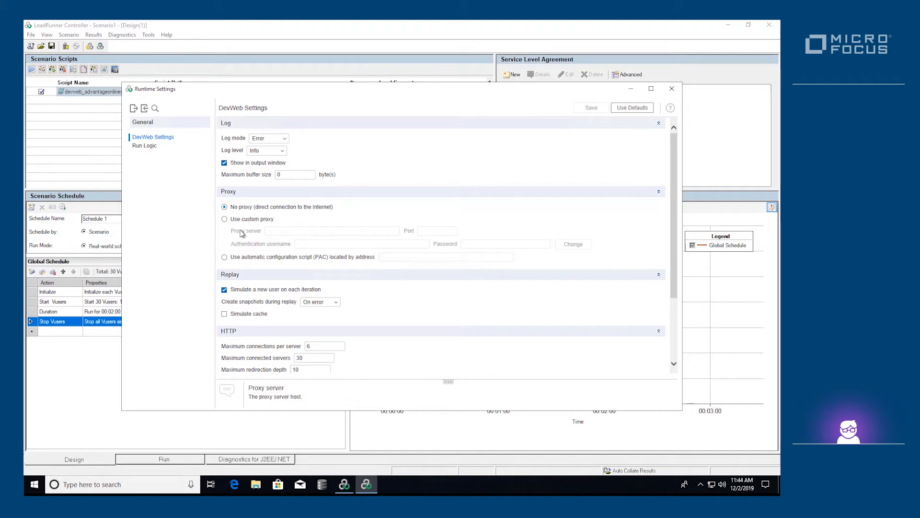
mouse_move(264, 223)
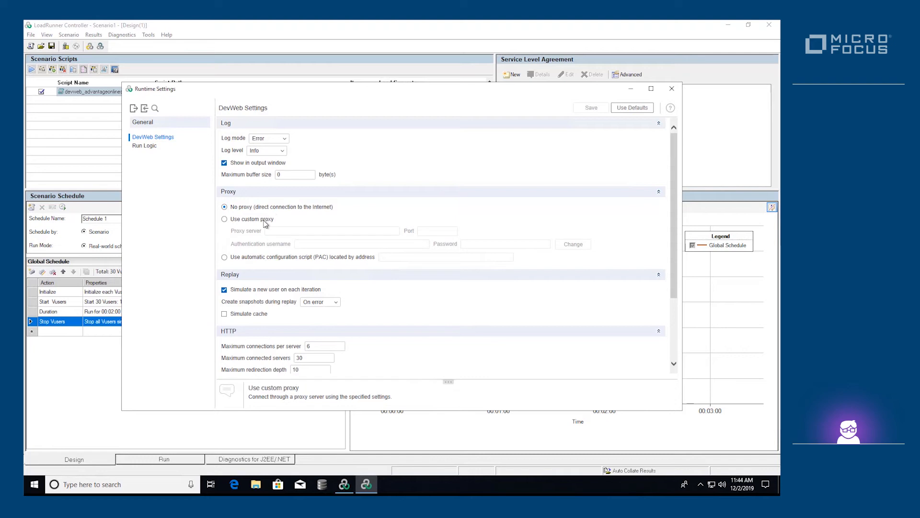
mouse_move(270, 149)
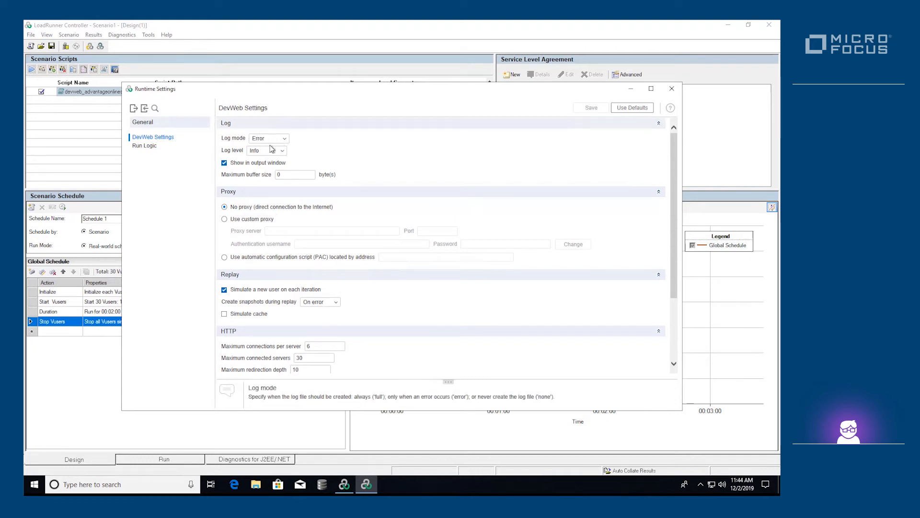
mouse_move(267, 150)
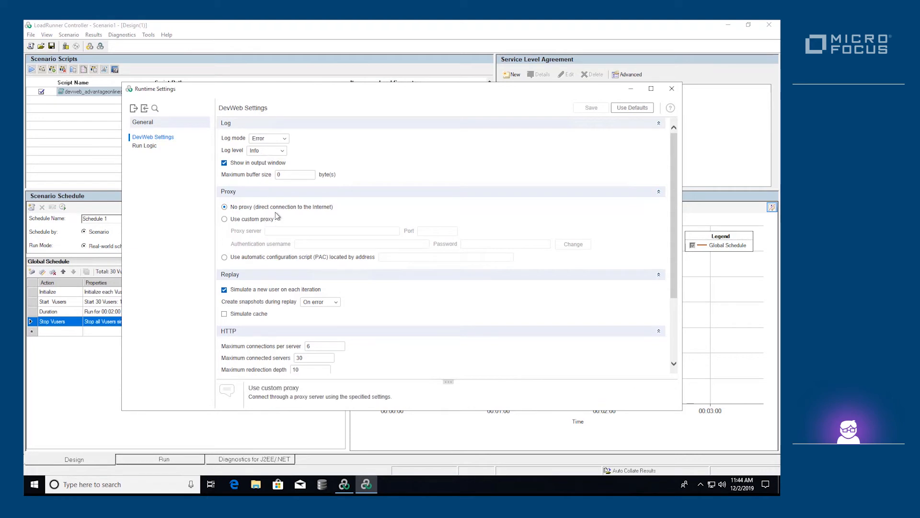
left_click(672, 89)
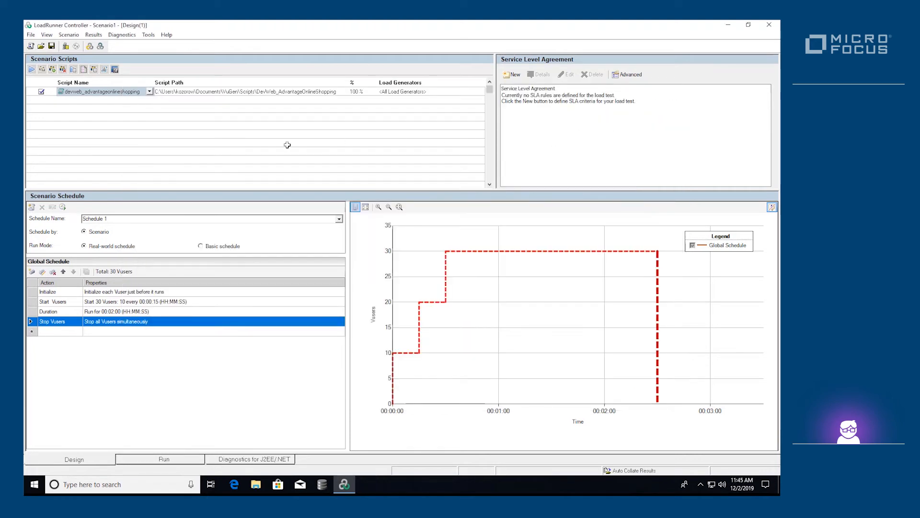
mouse_move(107, 100)
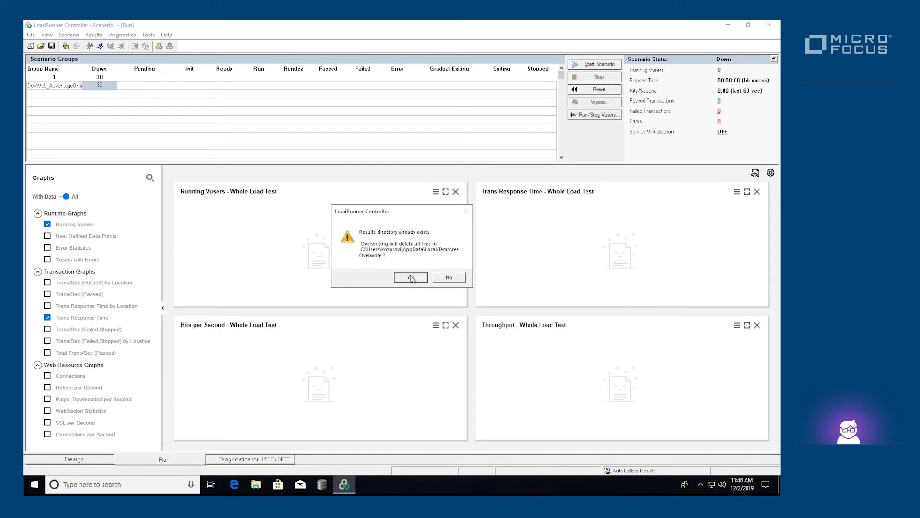
- Start the scenario overwriting existing results, then bring up the individual Vusers list
left_click(411, 278)
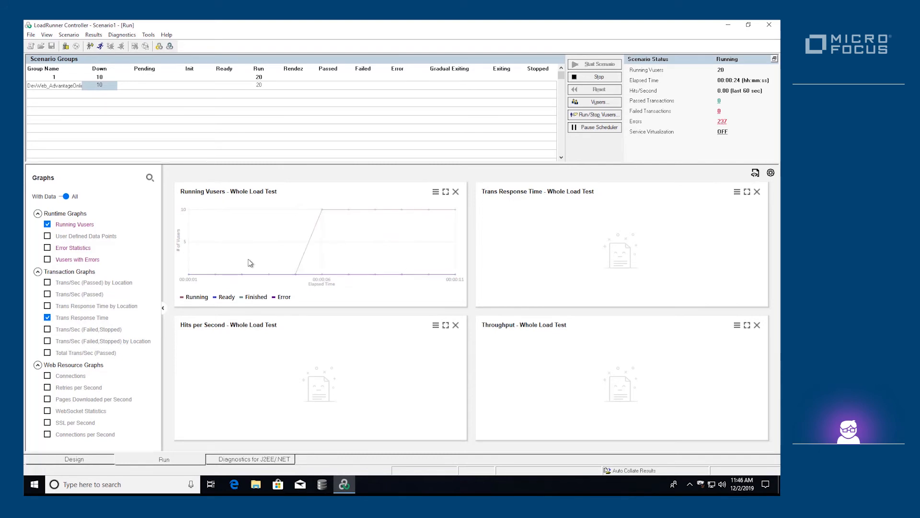
scroll("down", 3)
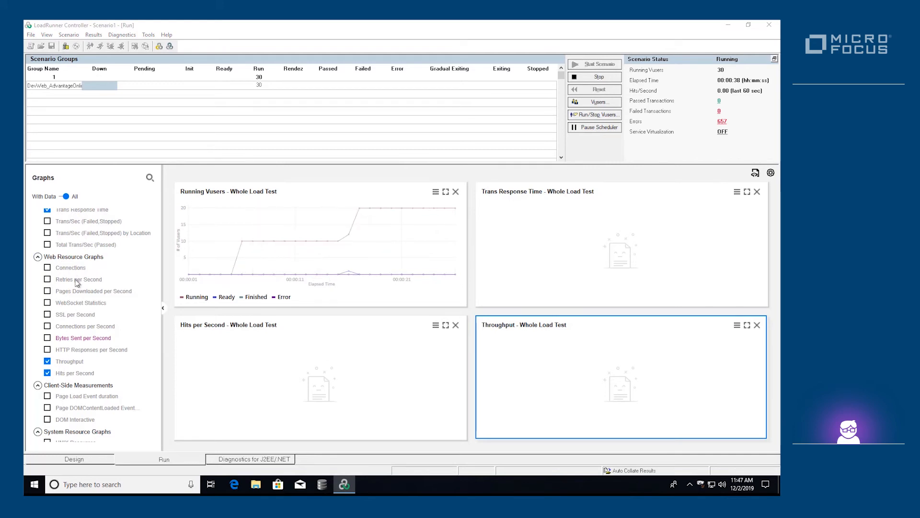
scroll("up", 3)
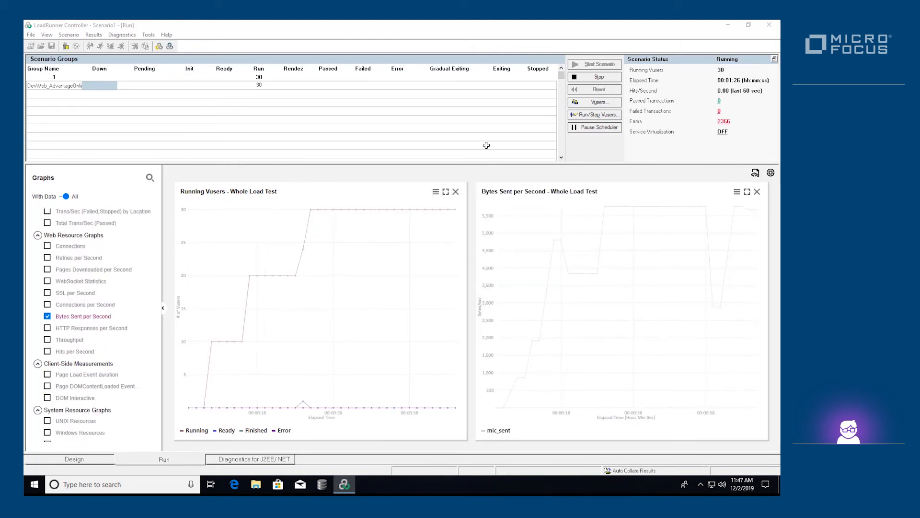
left_click(594, 102)
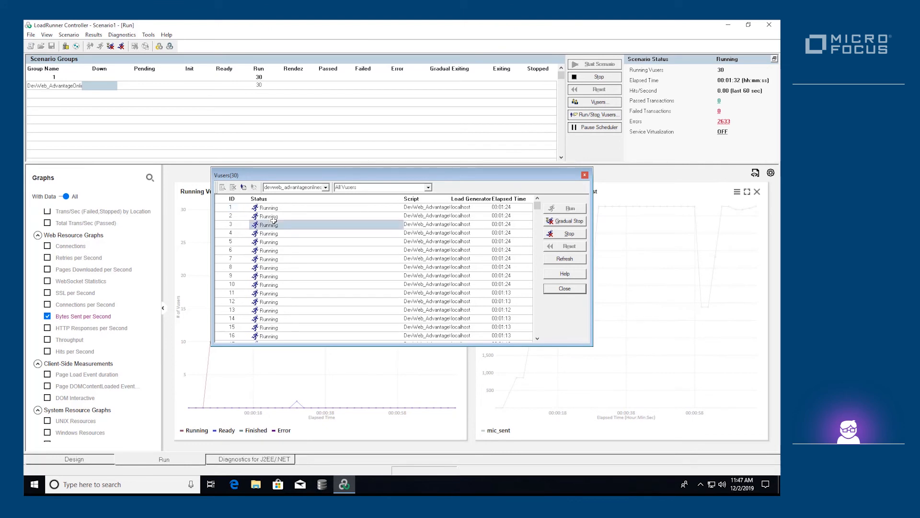
- Show Vuser 3's log with its TCP connection errors, then close it
right_click(269, 224)
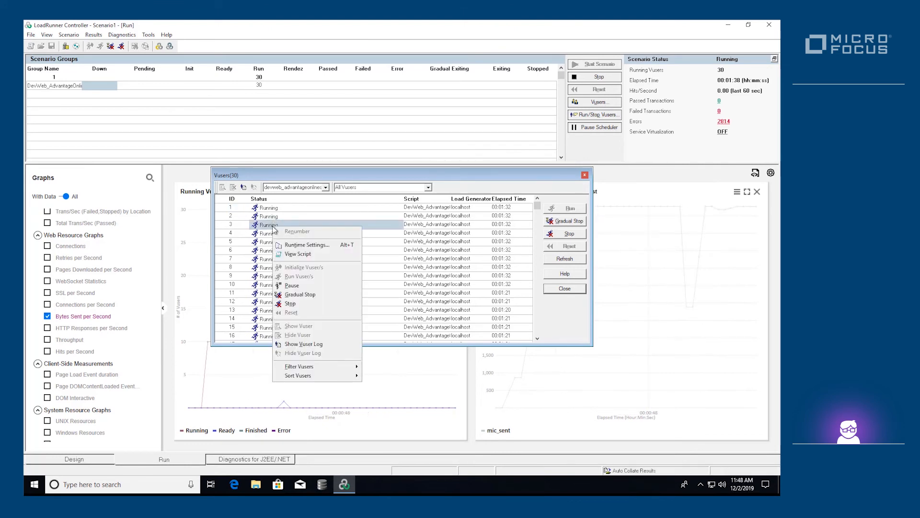
mouse_move(303, 352)
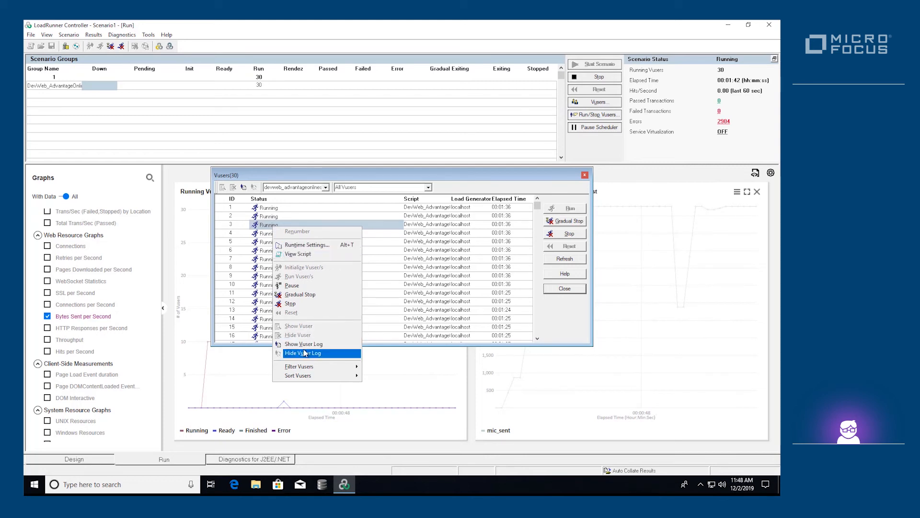
left_click(304, 344)
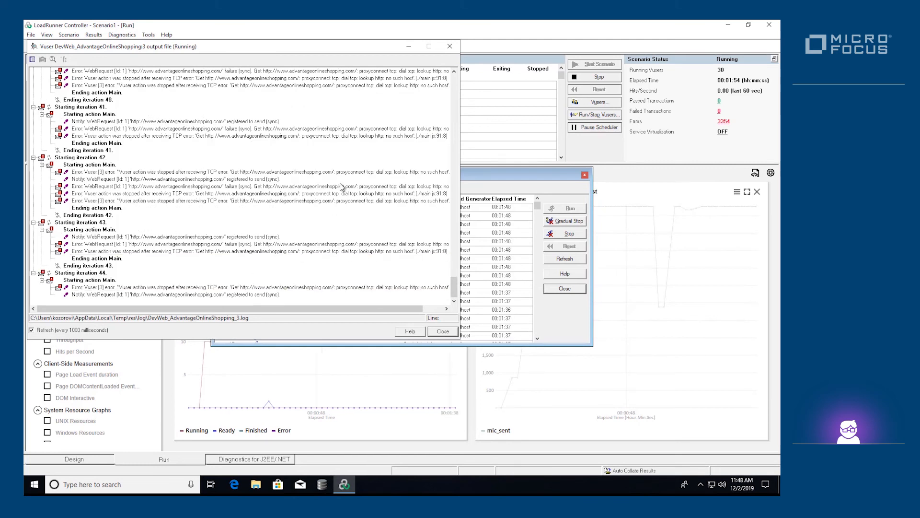
left_click(443, 332)
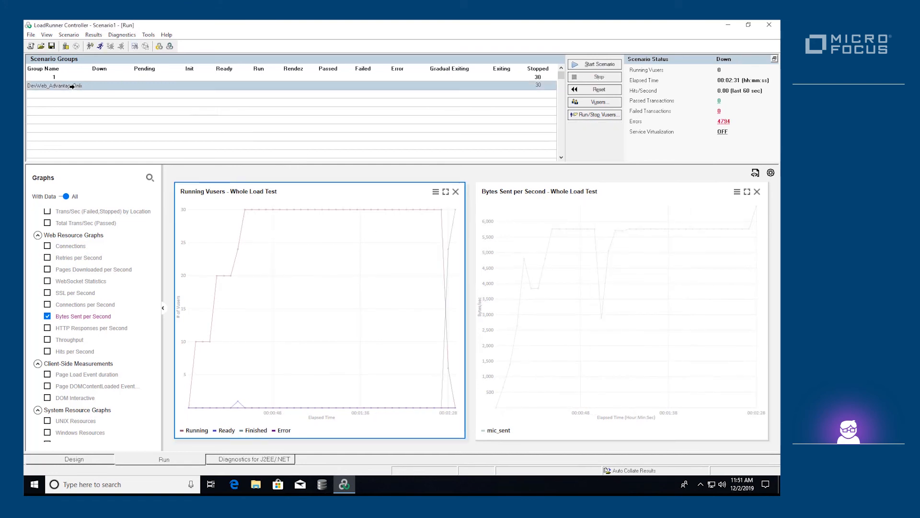
mouse_move(134, 47)
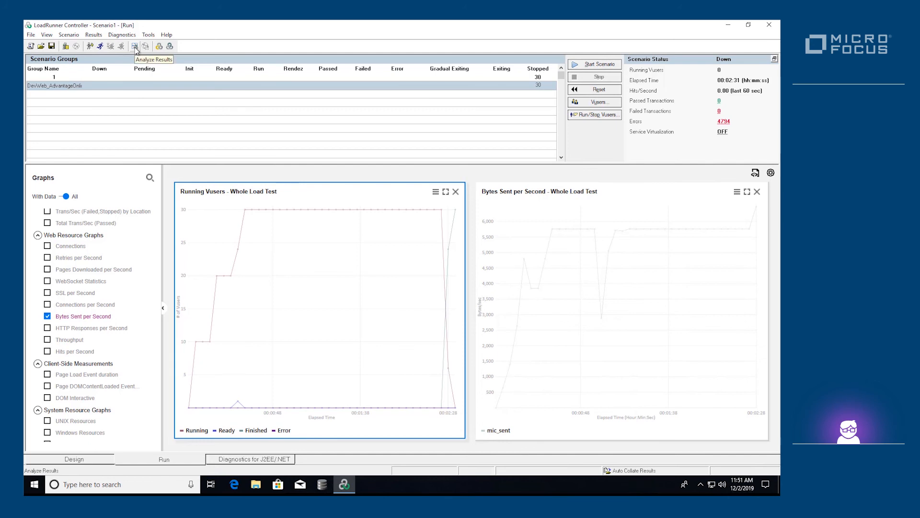
- Open the finished run's results in LoadRunner Analysis via Analyze Results
left_click(134, 46)
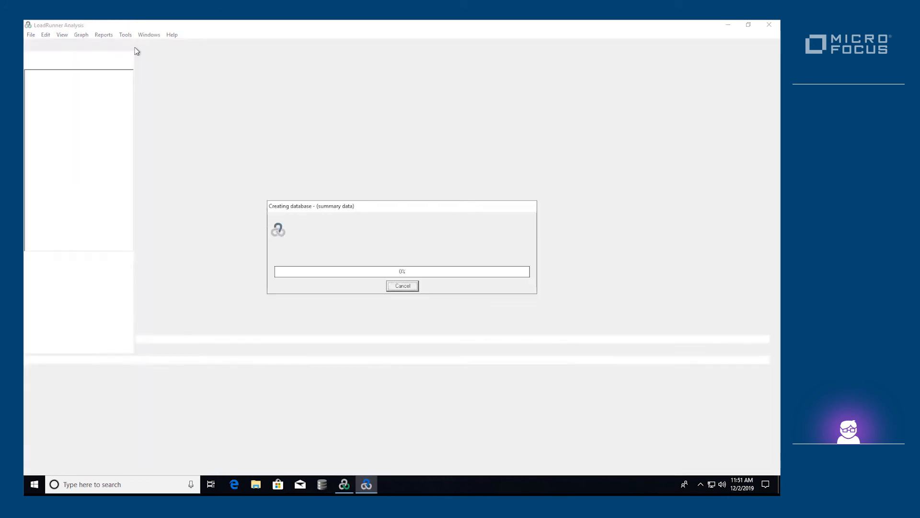